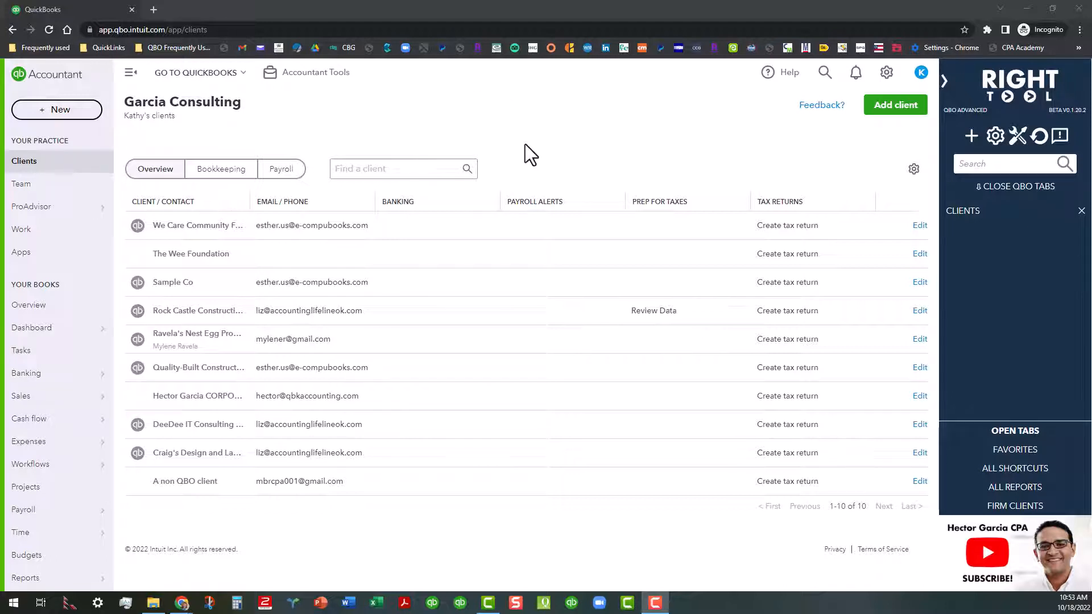
{"action": "mouse_move", "coordinate": [545, 147]}
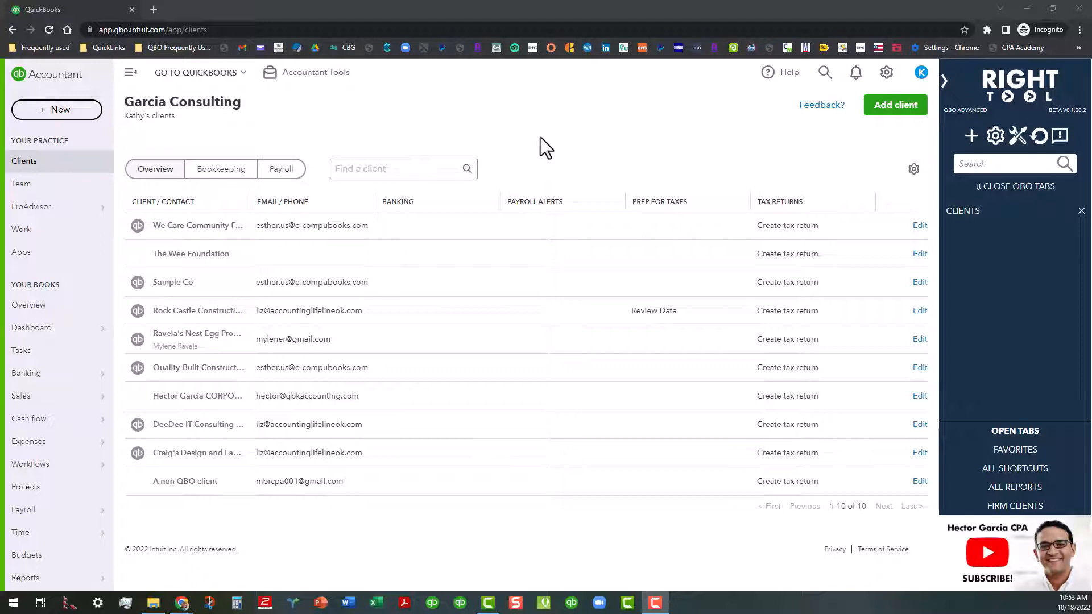
{"action": "mouse_move", "coordinate": [944, 95]}
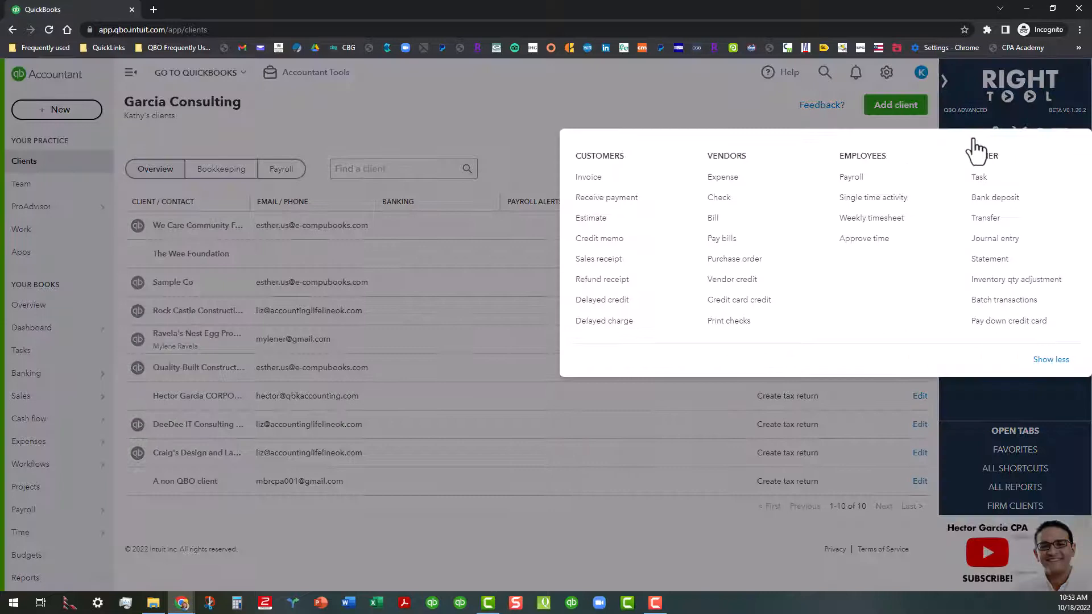
Step: Review the RightTool settings and tools overview, then close it to show the Garcia Consulting client list
{"action": "left_click", "coordinate": [886, 72]}
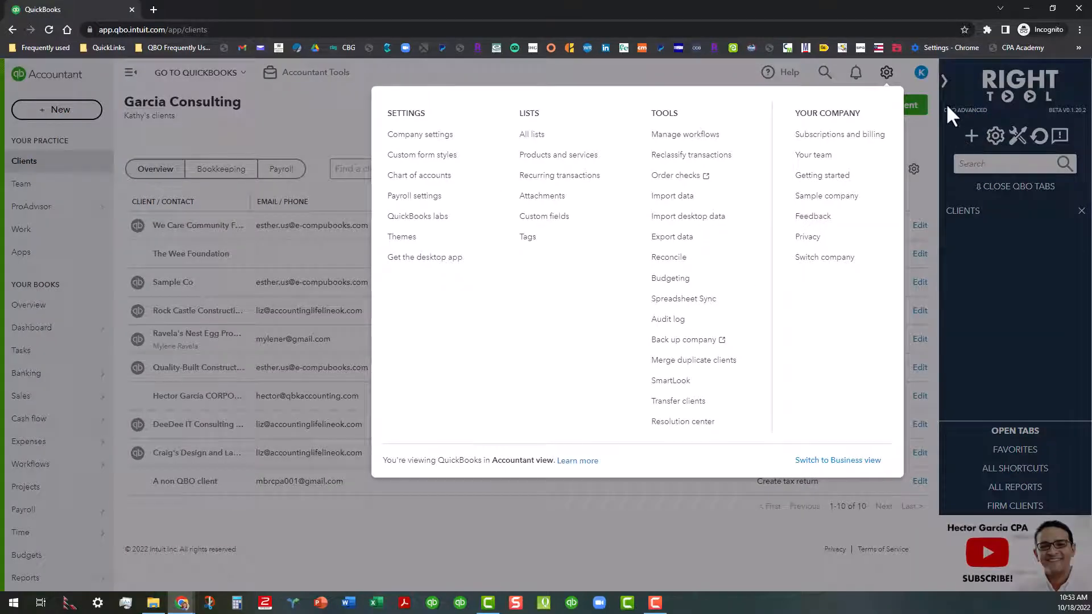
{"action": "left_click", "coordinate": [886, 71]}
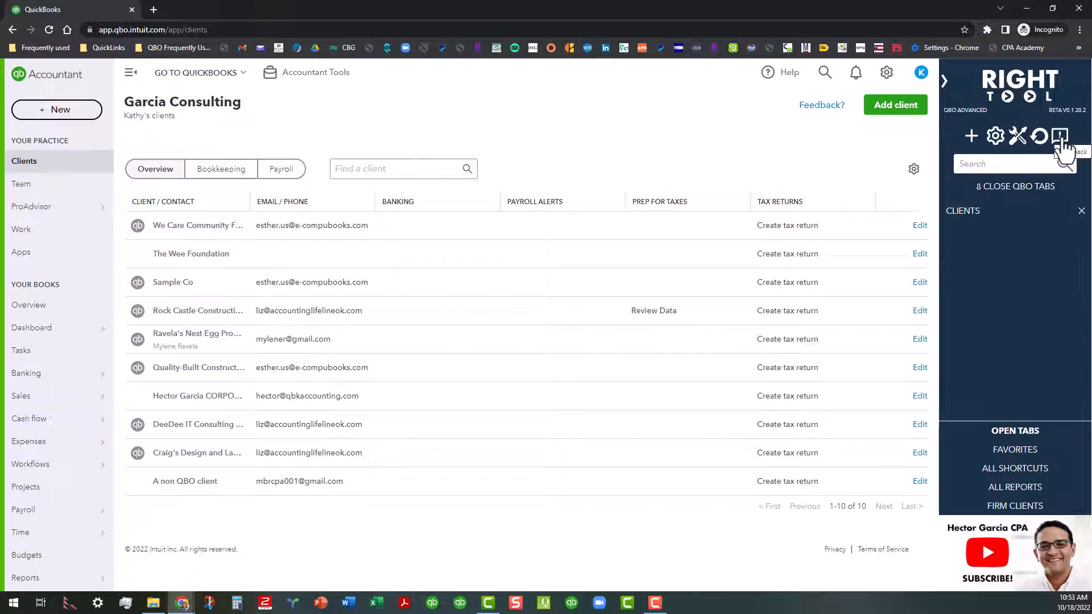
{"action": "mouse_move", "coordinate": [1015, 430]}
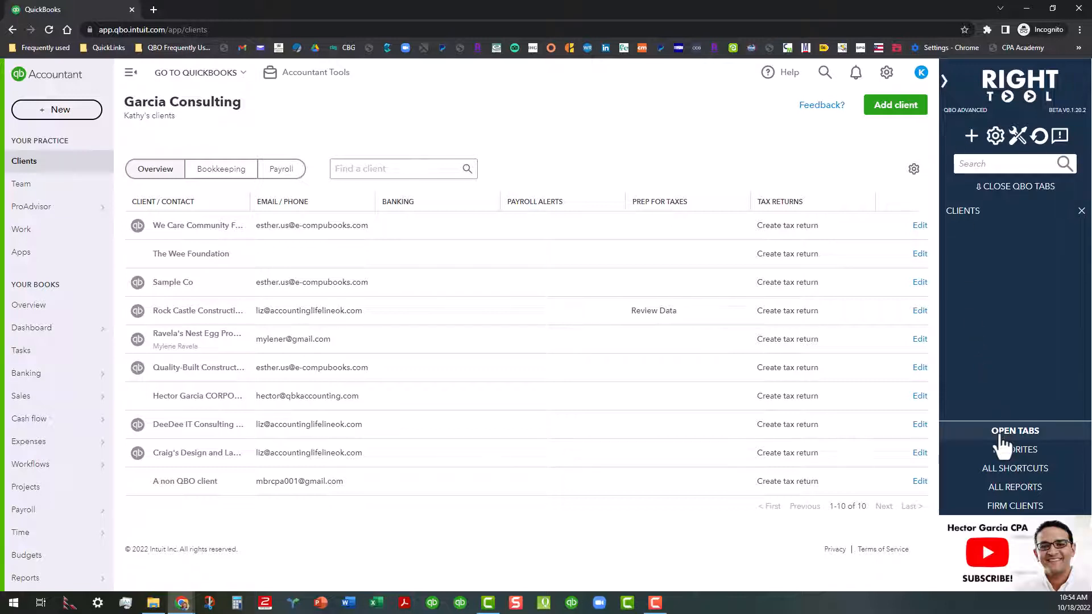
{"action": "mouse_move", "coordinate": [1003, 331]}
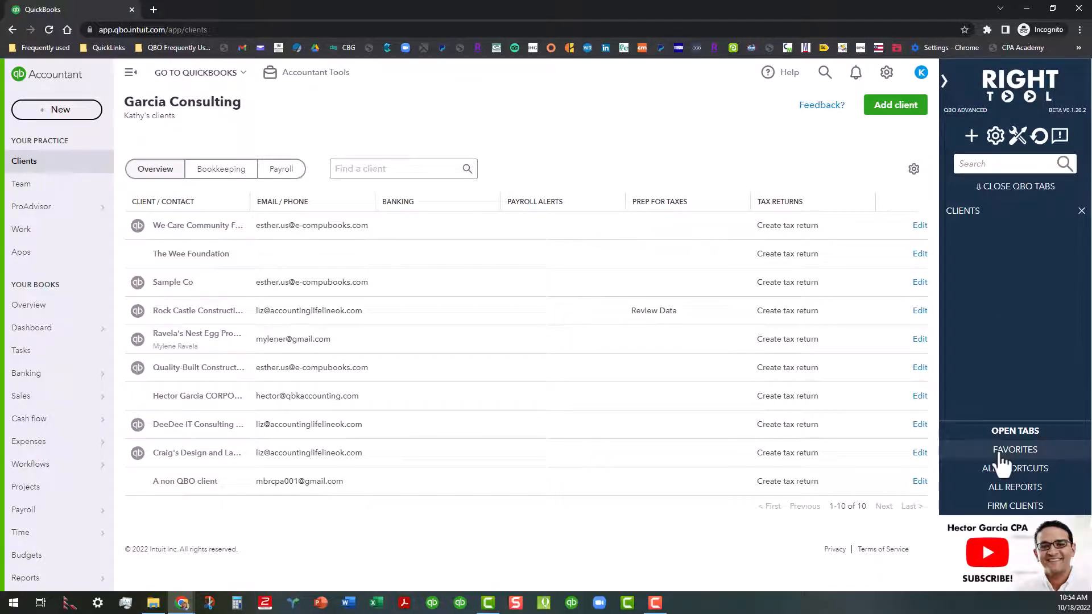
Step: Star Invoice under Customers and Sales in All Shortcuts so it leads the favorites list
{"action": "left_click", "coordinate": [1014, 449]}
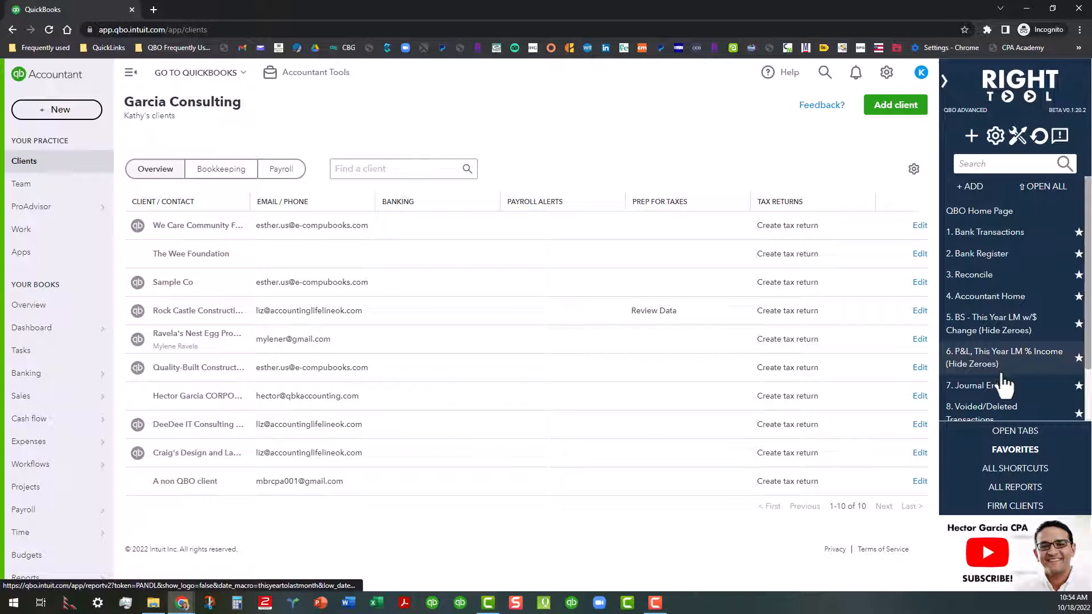
{"action": "left_click", "coordinate": [1015, 468]}
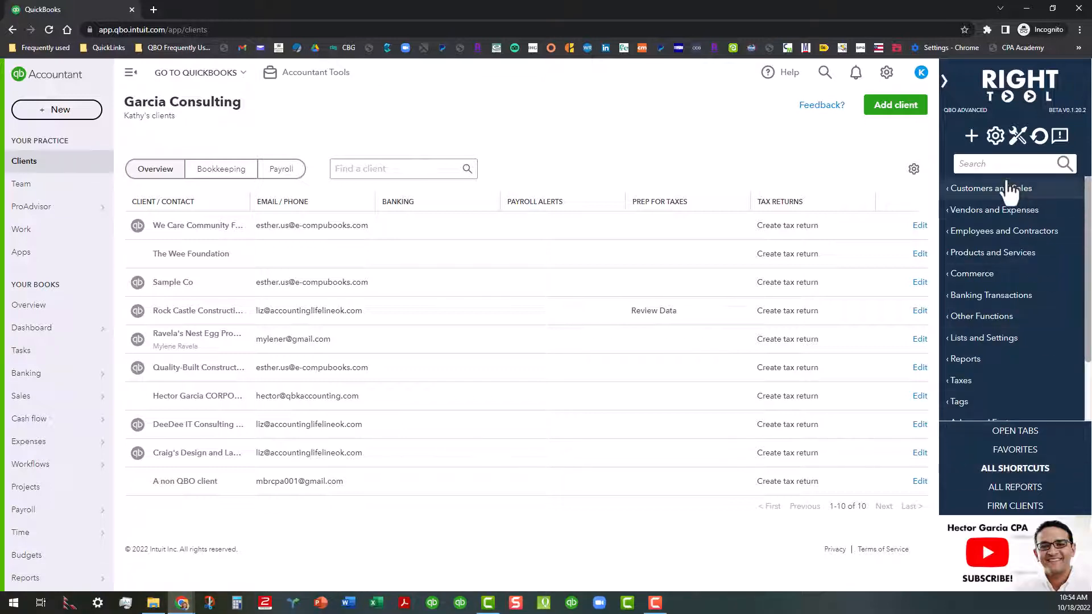
{"action": "mouse_move", "coordinate": [982, 198]}
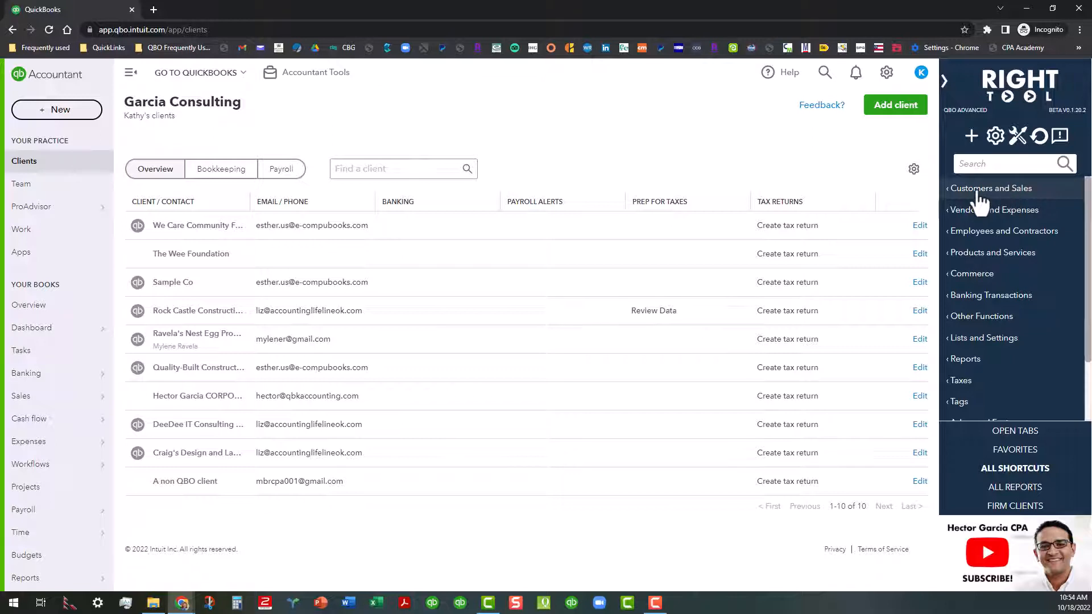
{"action": "left_click", "coordinate": [990, 188]}
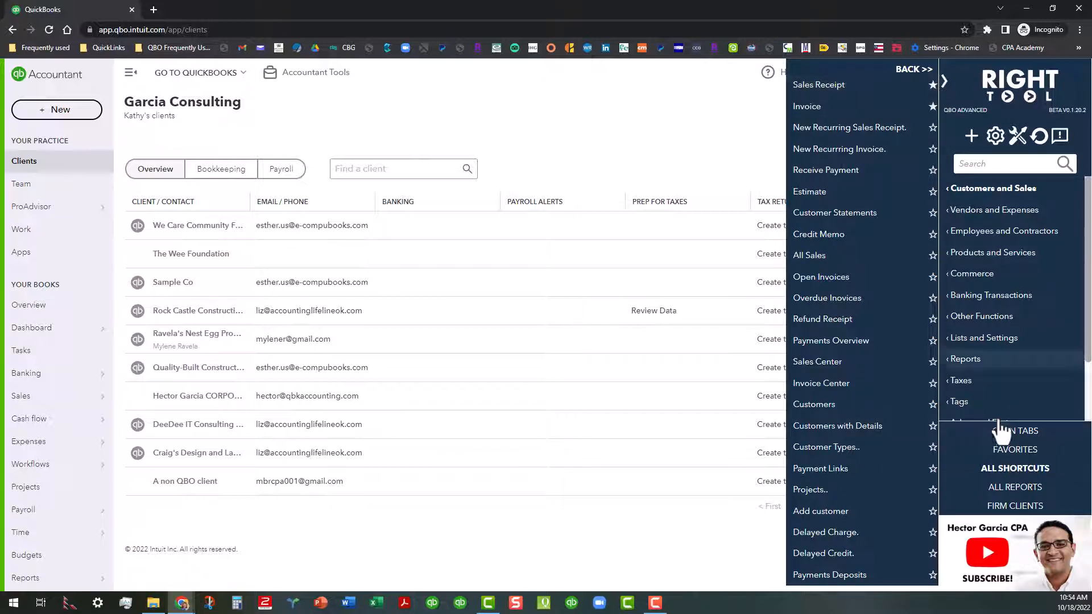
{"action": "left_click", "coordinate": [1015, 449]}
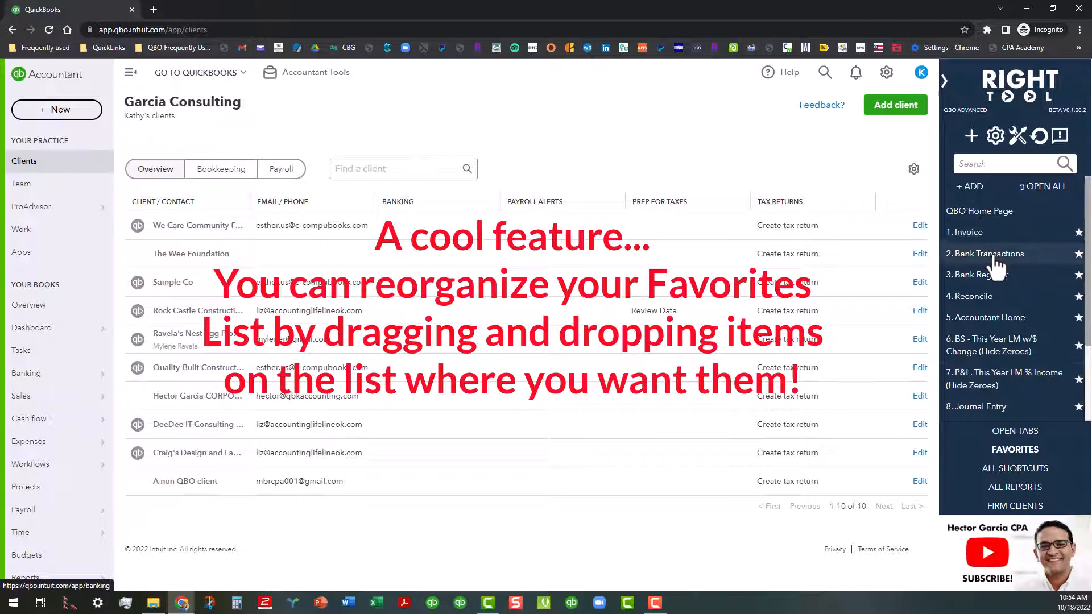
Step: Drag Sales Receipt to second place below Invoice, then view the open-tabs list showing only Clients
{"action": "scroll", "scroll_direction": "down", "scroll_amount": 3}
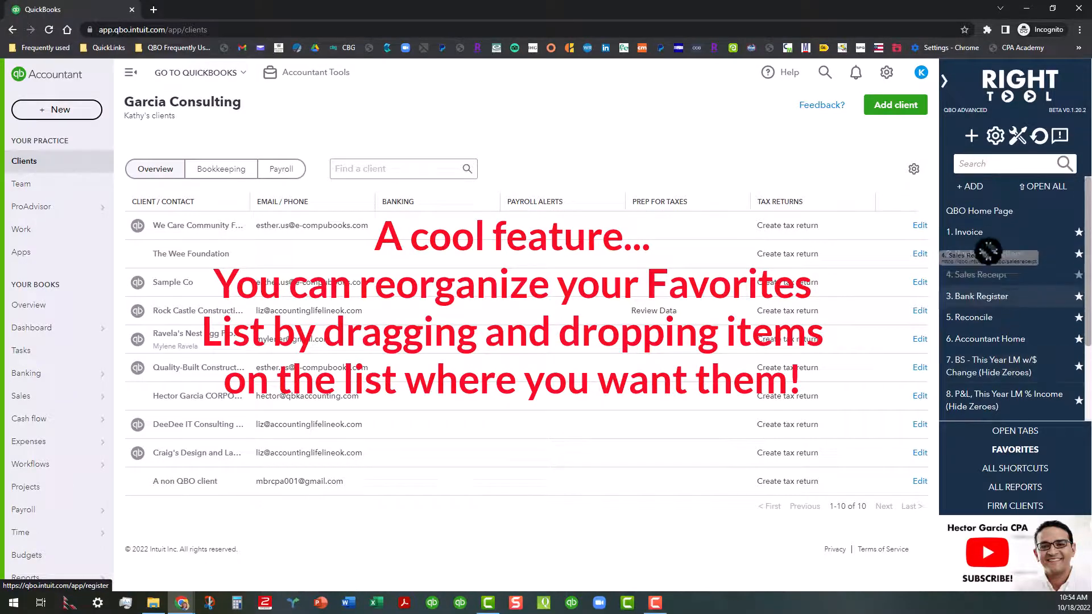
{"action": "left_click_drag", "start_coordinate": [988, 254], "coordinate": [989, 252]}
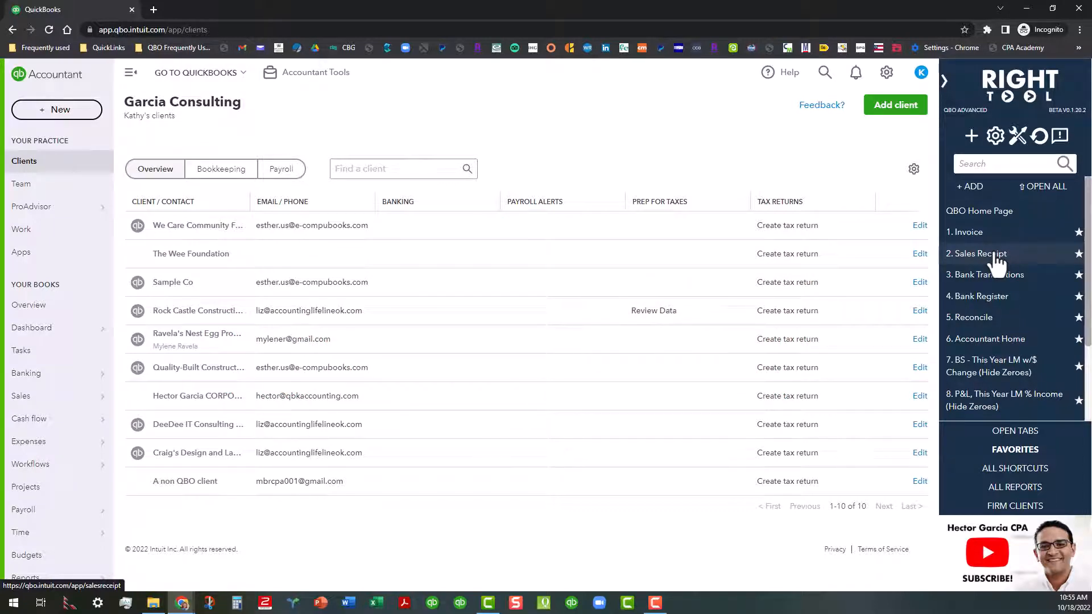
{"action": "left_click", "coordinate": [1015, 430]}
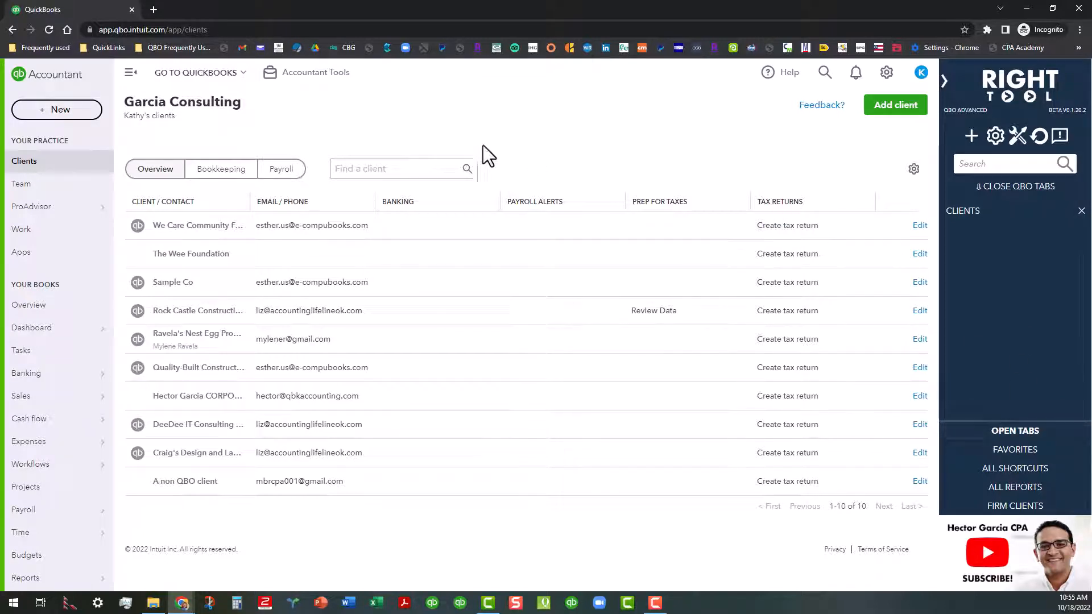
Step: Open Invoice from favorites as a new tab (Invoice #1004), switch between Clients and Invoice tabs, then list all reports
{"action": "left_click", "coordinate": [1015, 449]}
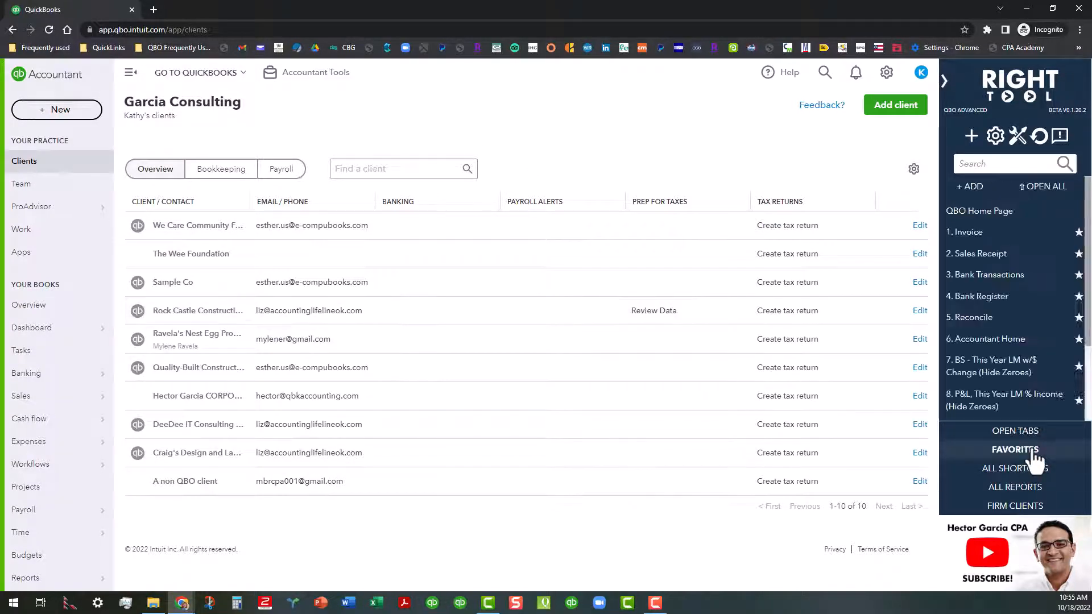
{"action": "left_click", "coordinate": [967, 231]}
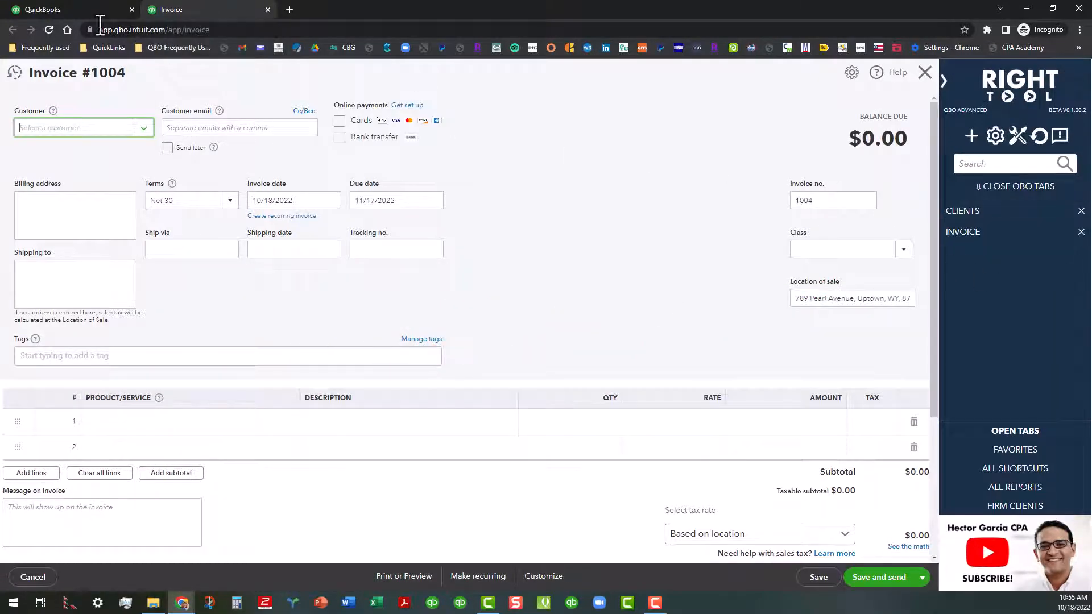
{"action": "left_click", "coordinate": [40, 9]}
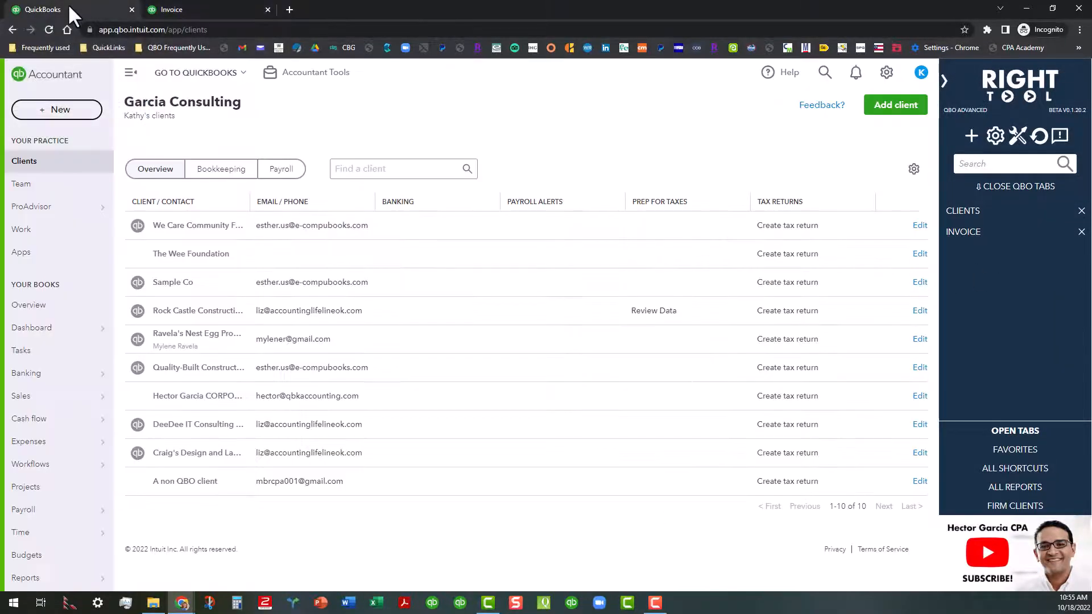
{"action": "left_click", "coordinate": [171, 9]}
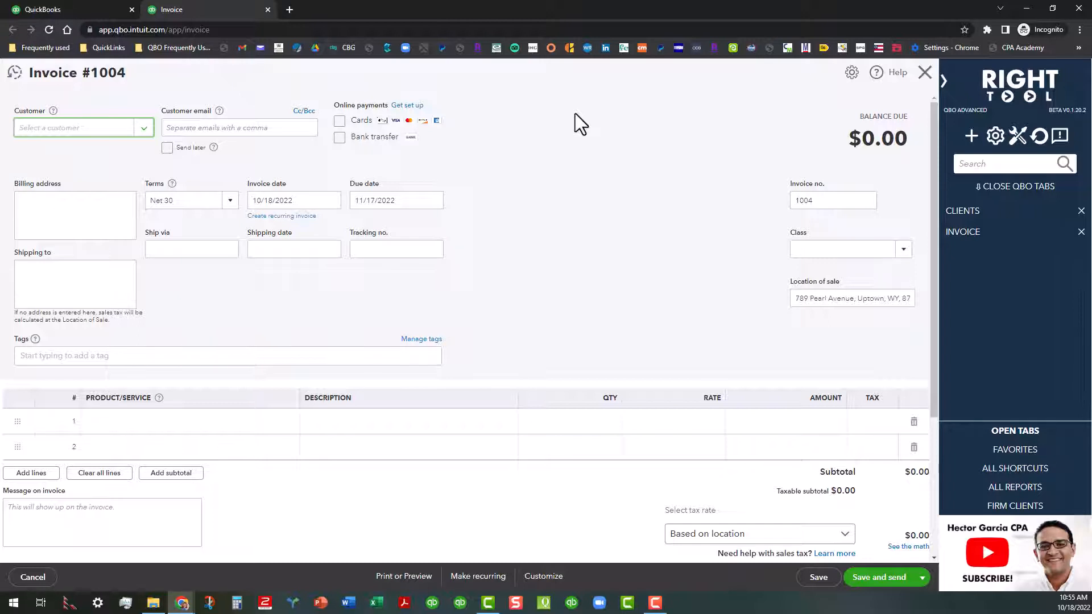
{"action": "mouse_move", "coordinate": [813, 385]}
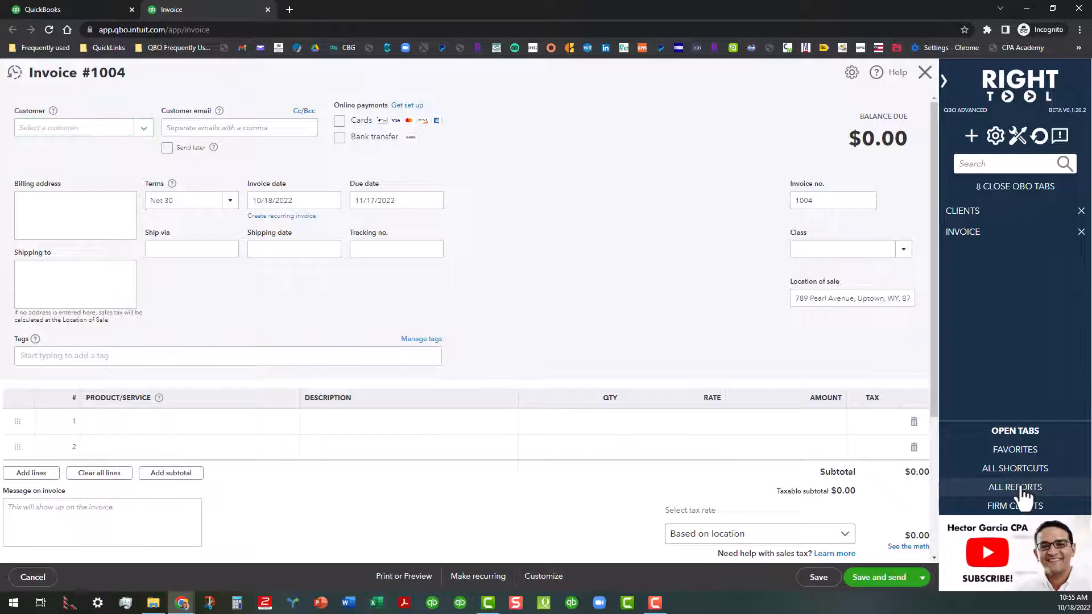
{"action": "left_click", "coordinate": [1015, 487]}
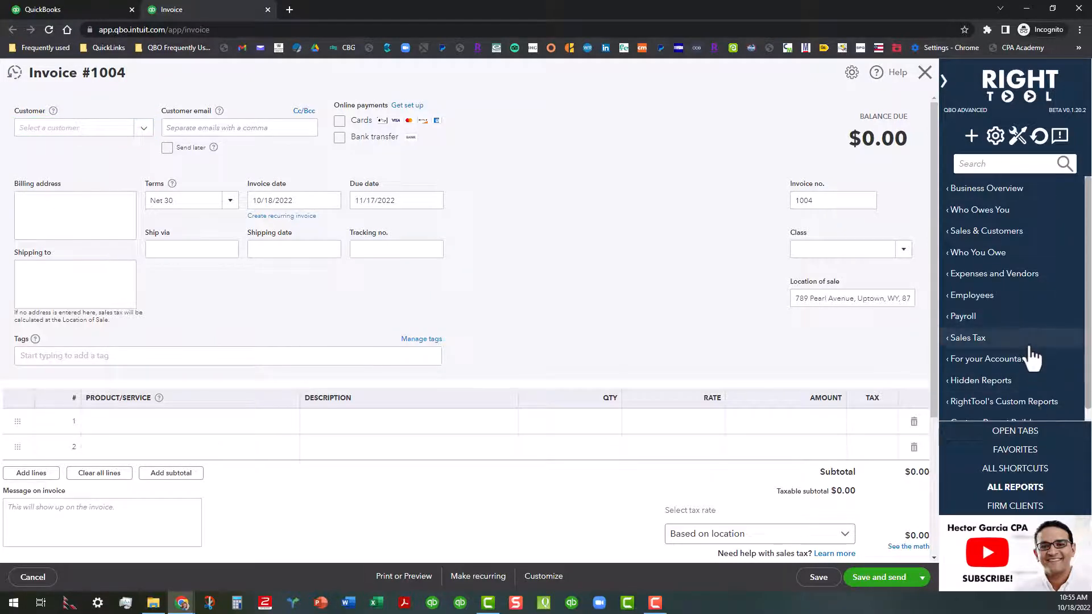
Step: Scroll through RightTool's report categories from Business Overview to Hidden Reports beside Invoice #1004
{"action": "scroll", "scroll_direction": "down", "scroll_amount": 3}
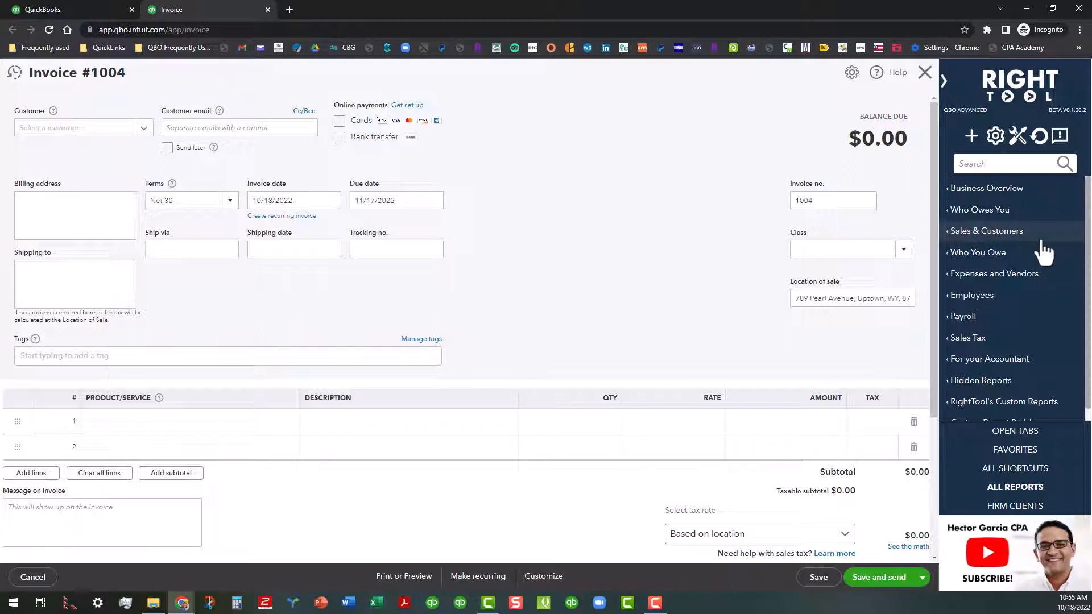
{"action": "mouse_move", "coordinate": [1045, 250]}
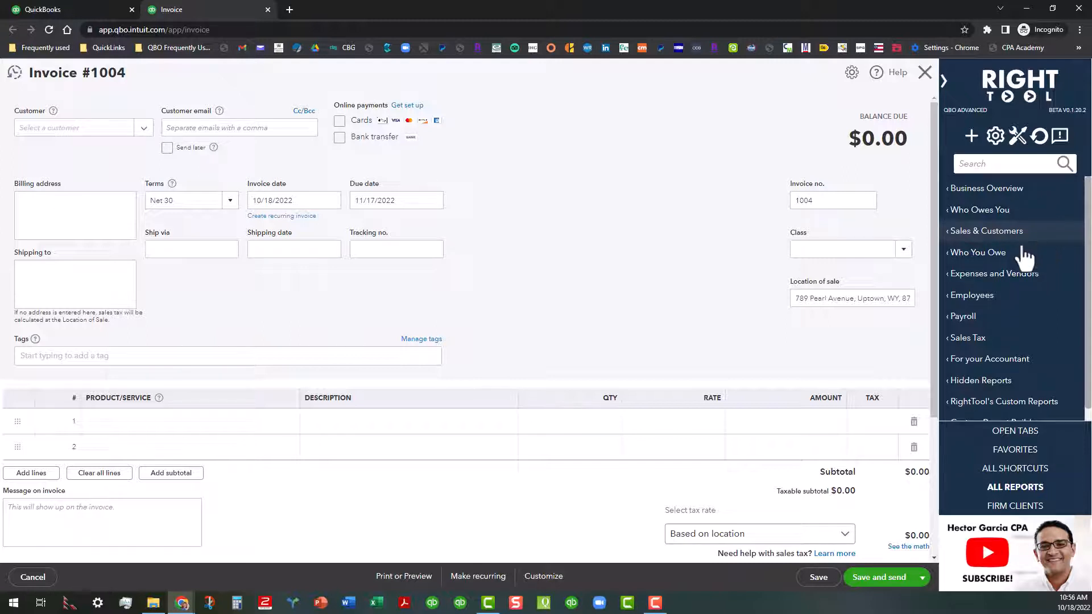
{"action": "mouse_move", "coordinate": [188, 52]}
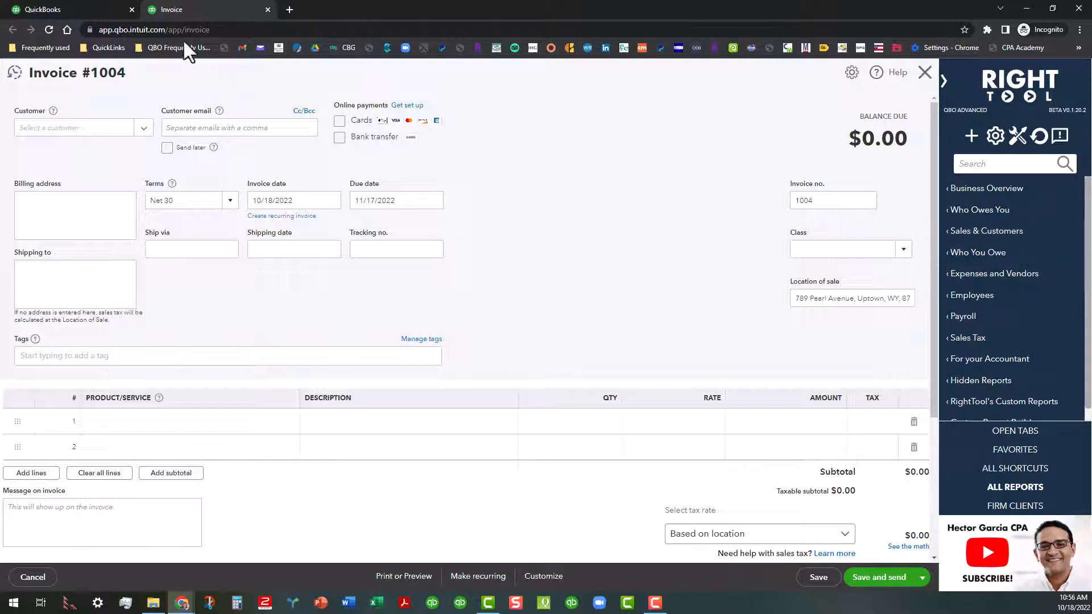